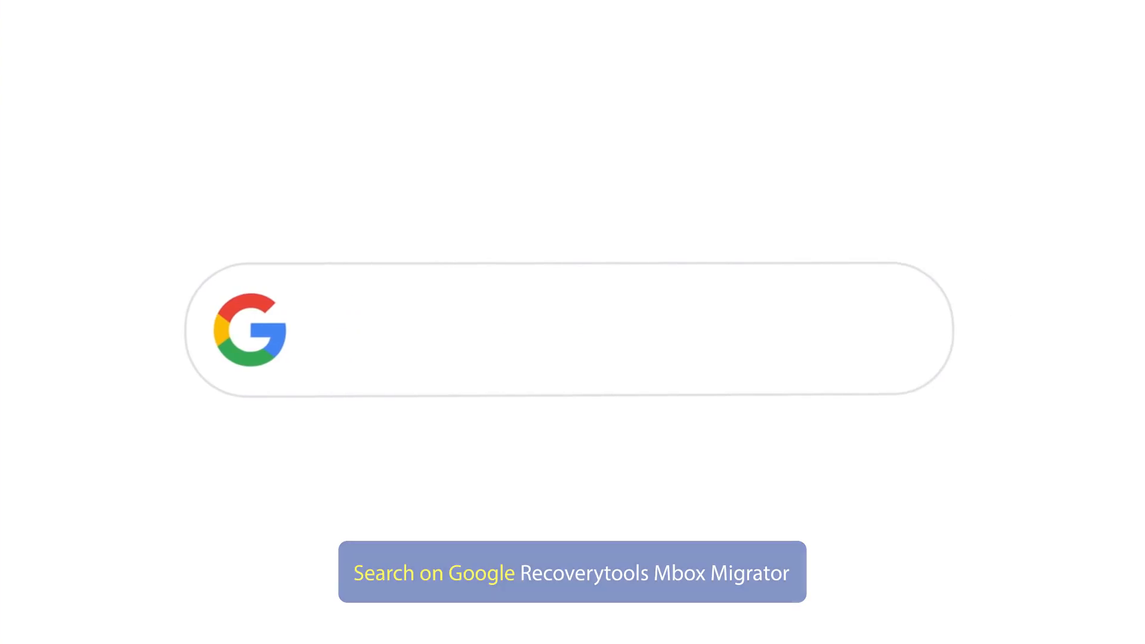
# - Search Google for 'Recoverytools Mbox Migrator'
pyautogui.write('Recoverytools Mbox Migrator')
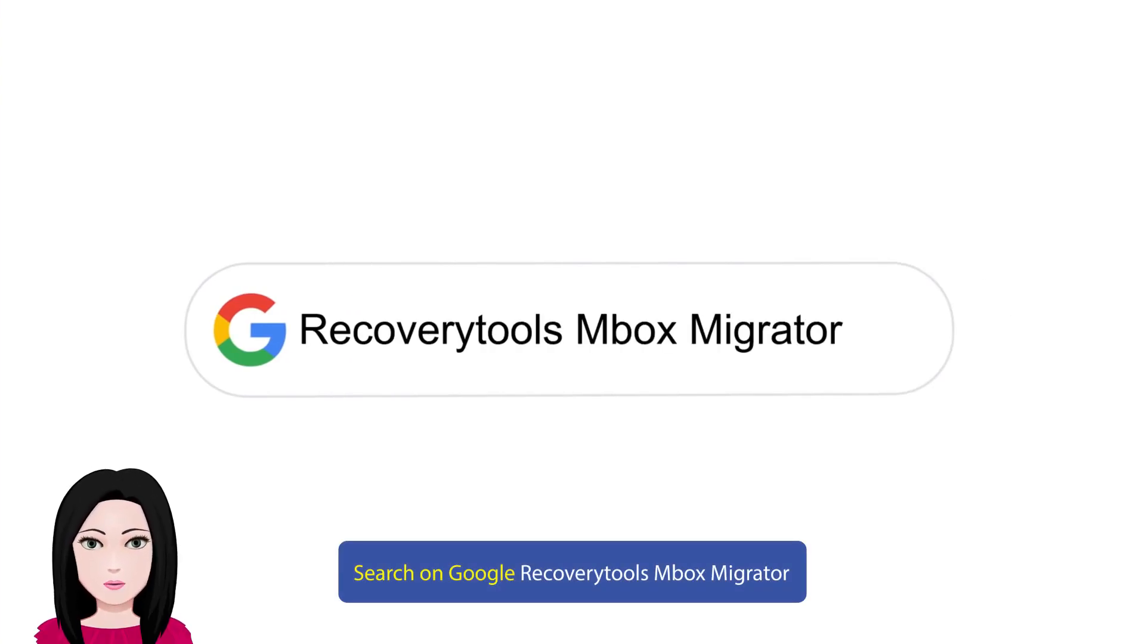
pyautogui.click(573, 572)
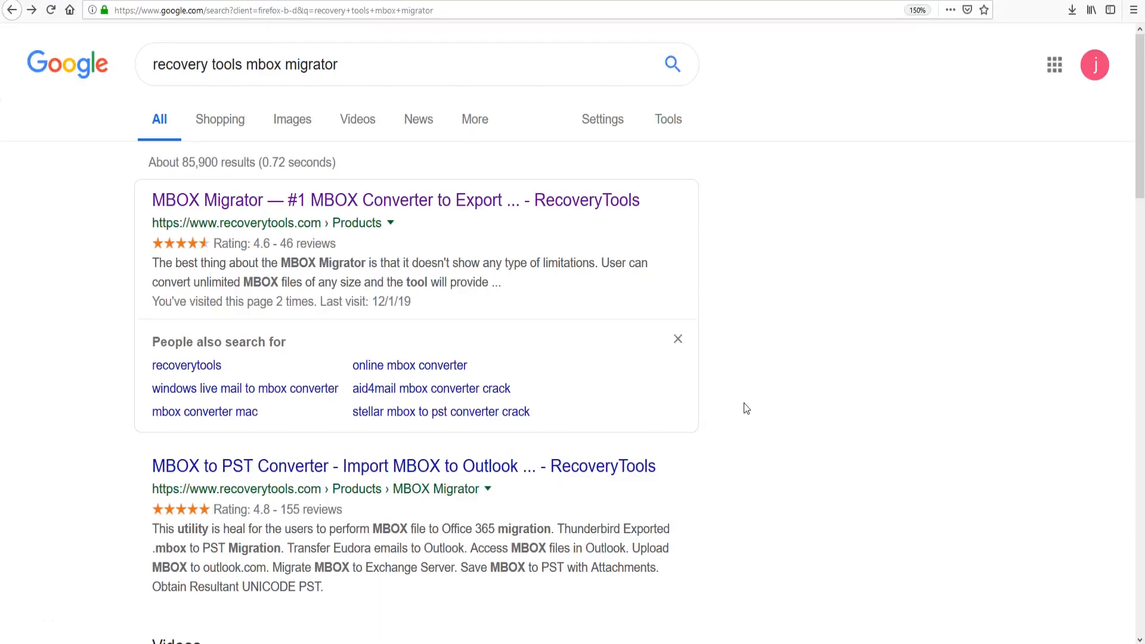
pyautogui.moveTo(353, 211)
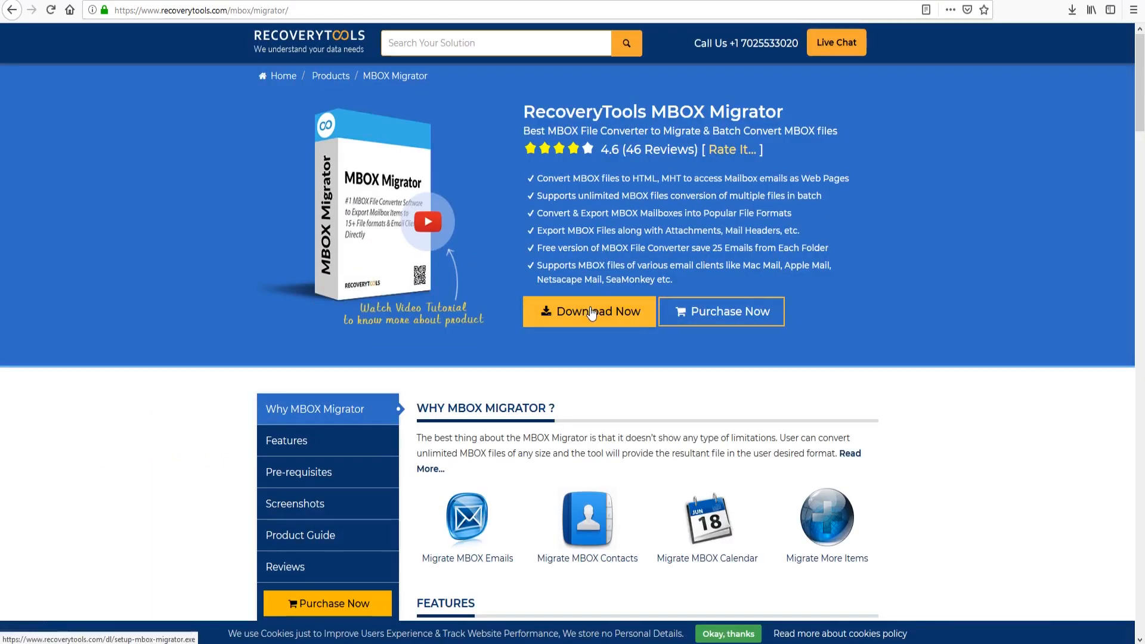
# - Save the setup-mbox-migrator installer and run it from the Downloads panel
pyautogui.click(589, 311)
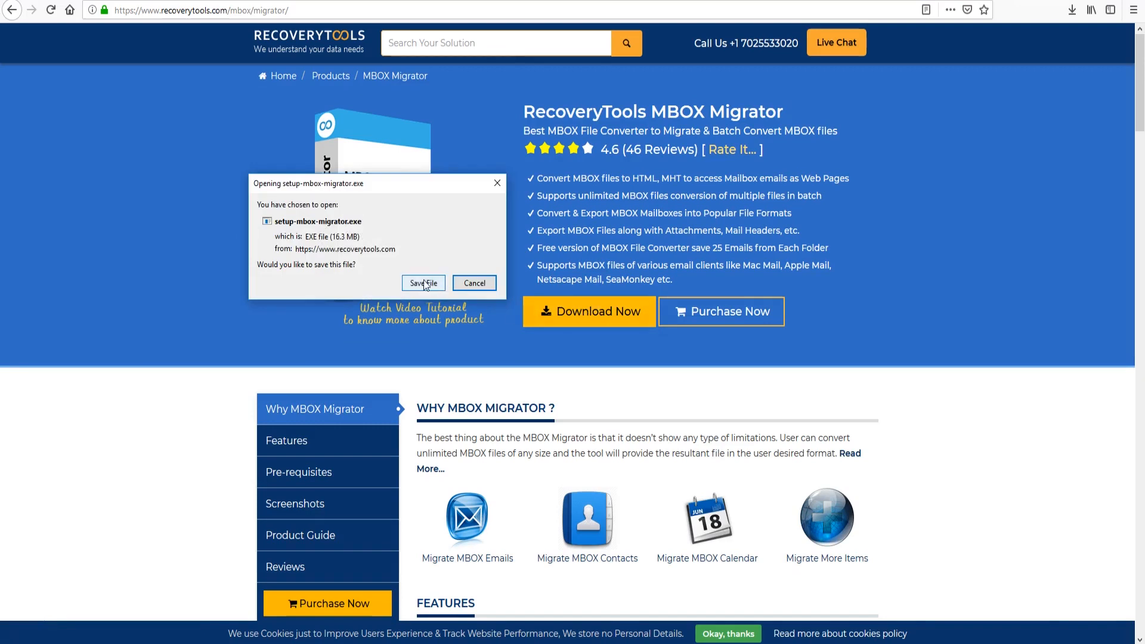
pyautogui.click(422, 283)
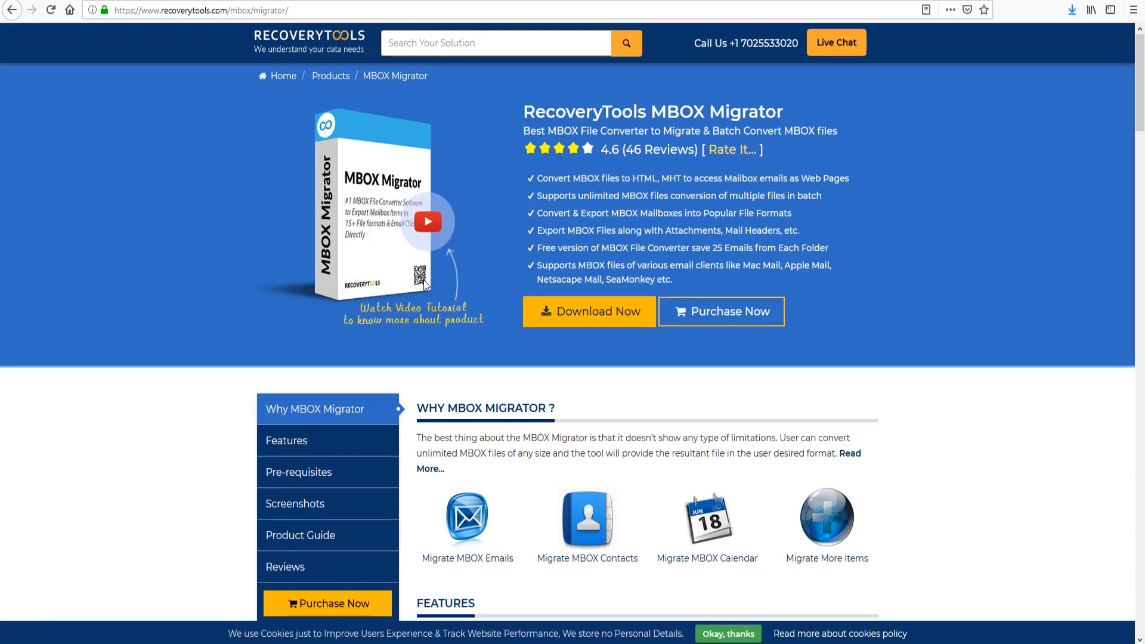
pyautogui.moveTo(1071, 11)
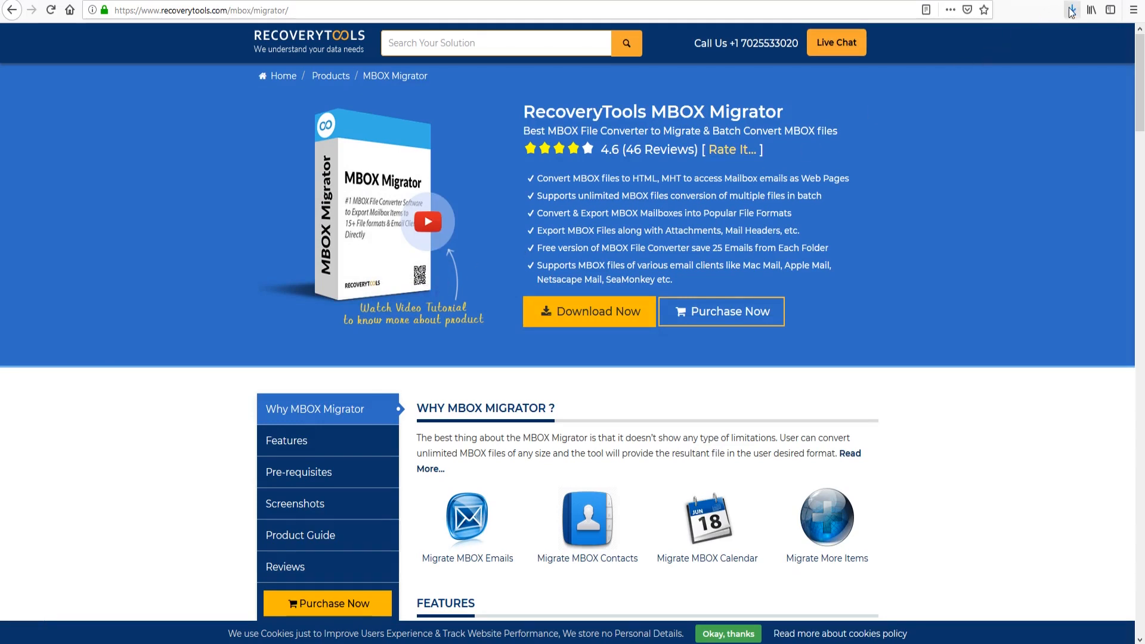
pyautogui.click(1089, 10)
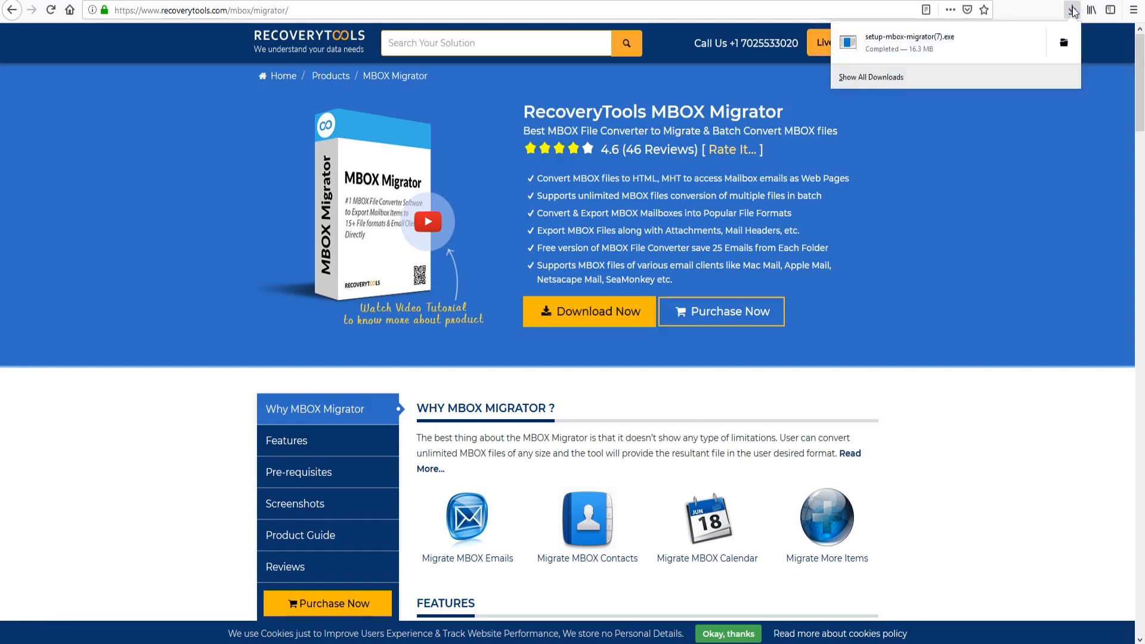
pyautogui.moveTo(895, 54)
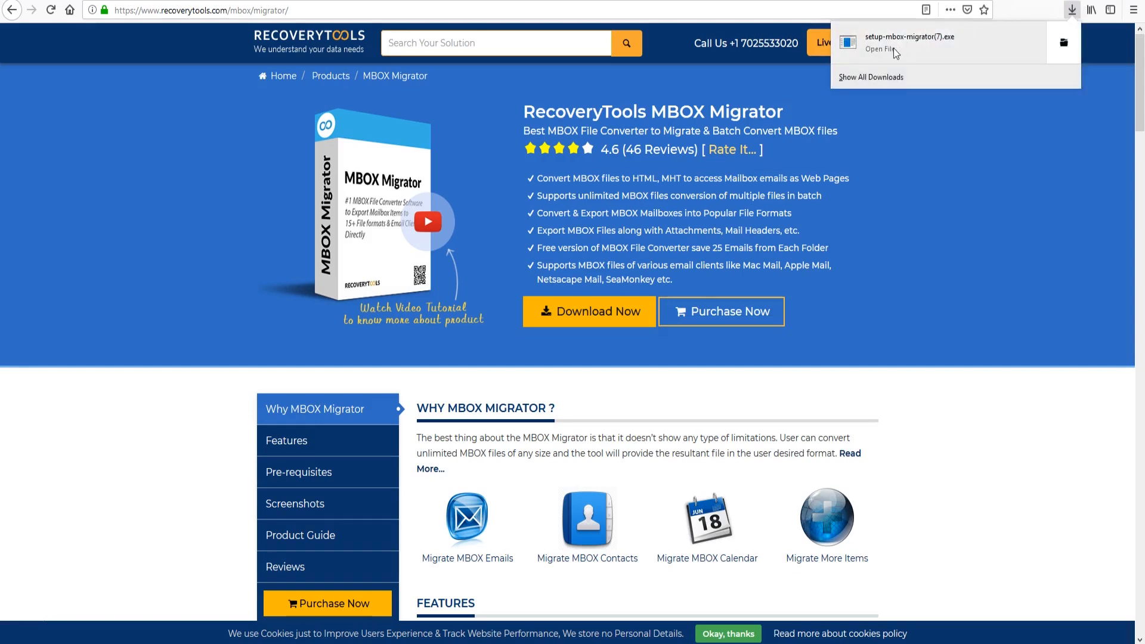
pyautogui.click(879, 52)
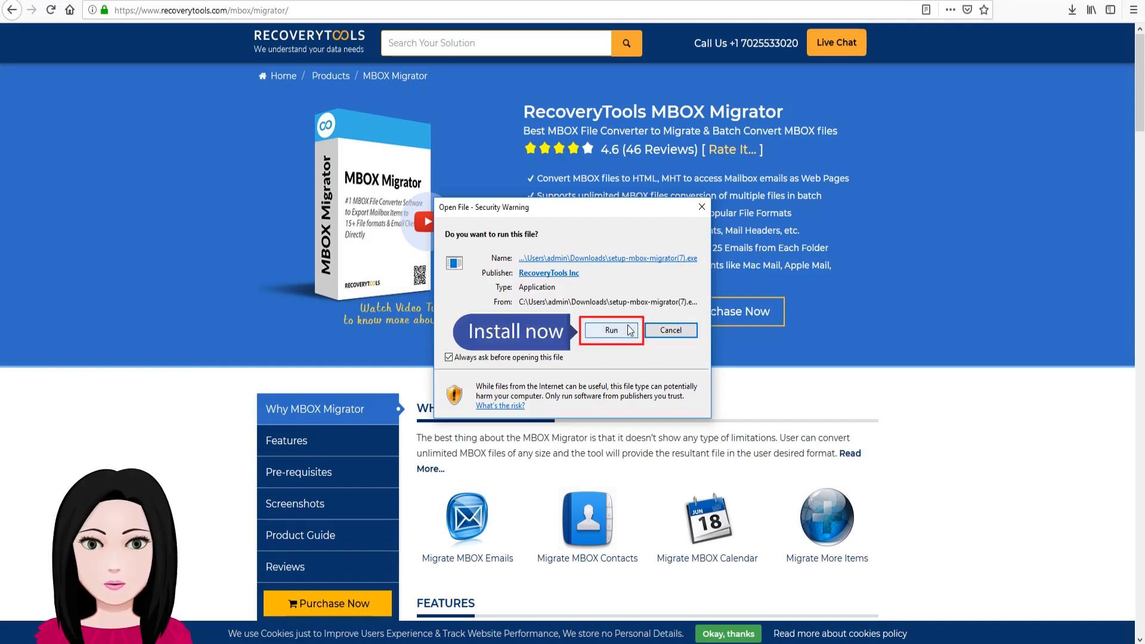
# - Run the installer in English and accept the license agreement
pyautogui.click(610, 329)
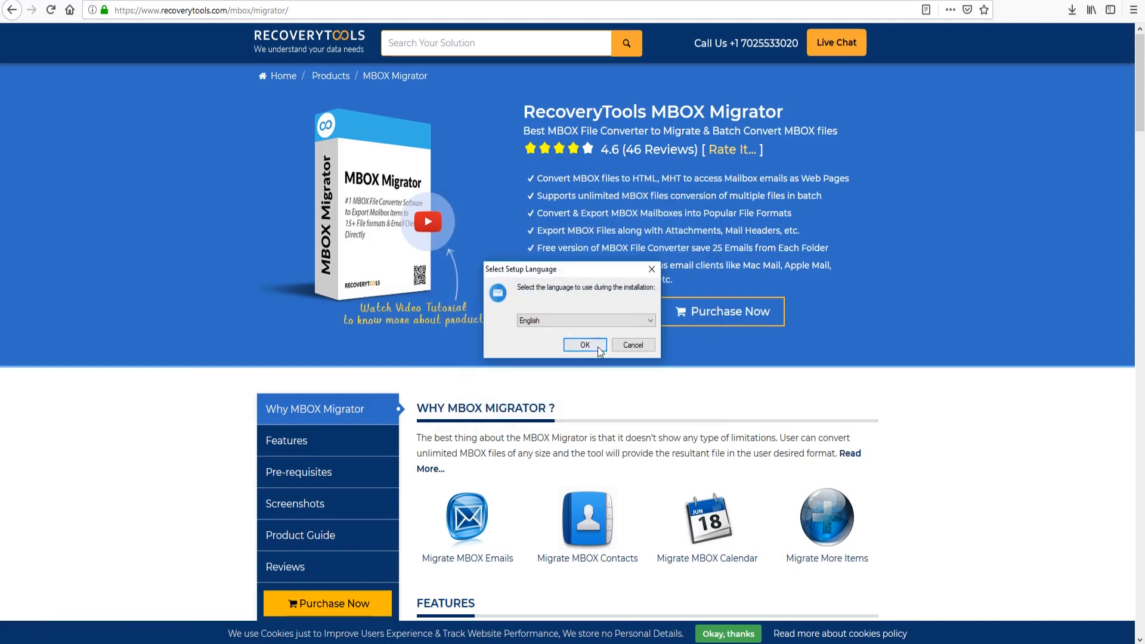
pyautogui.click(584, 344)
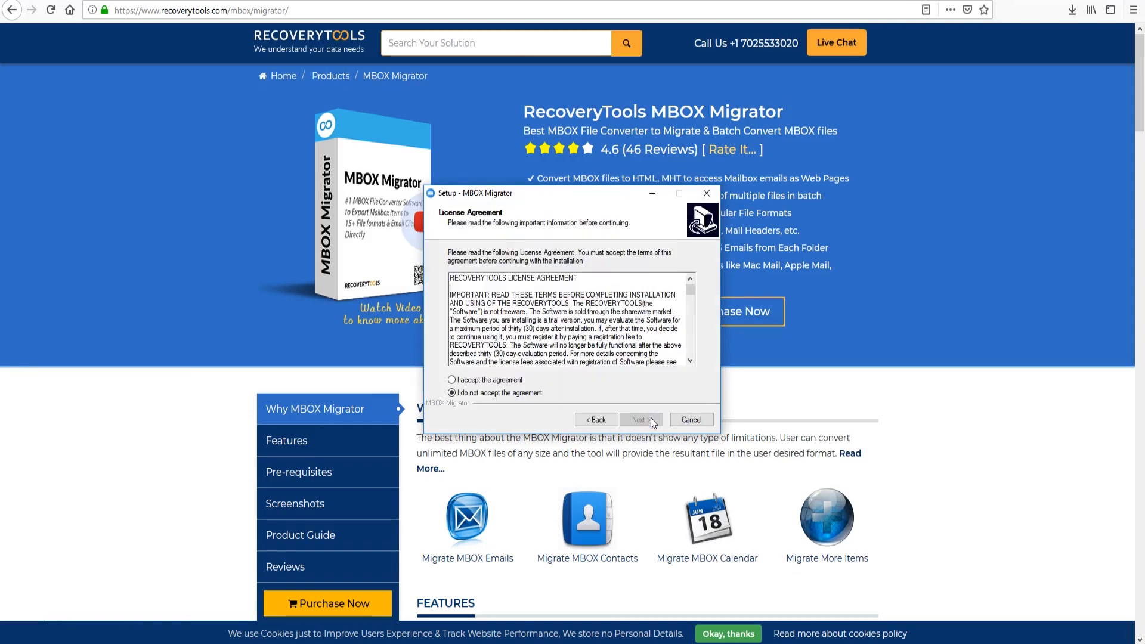
pyautogui.click(452, 380)
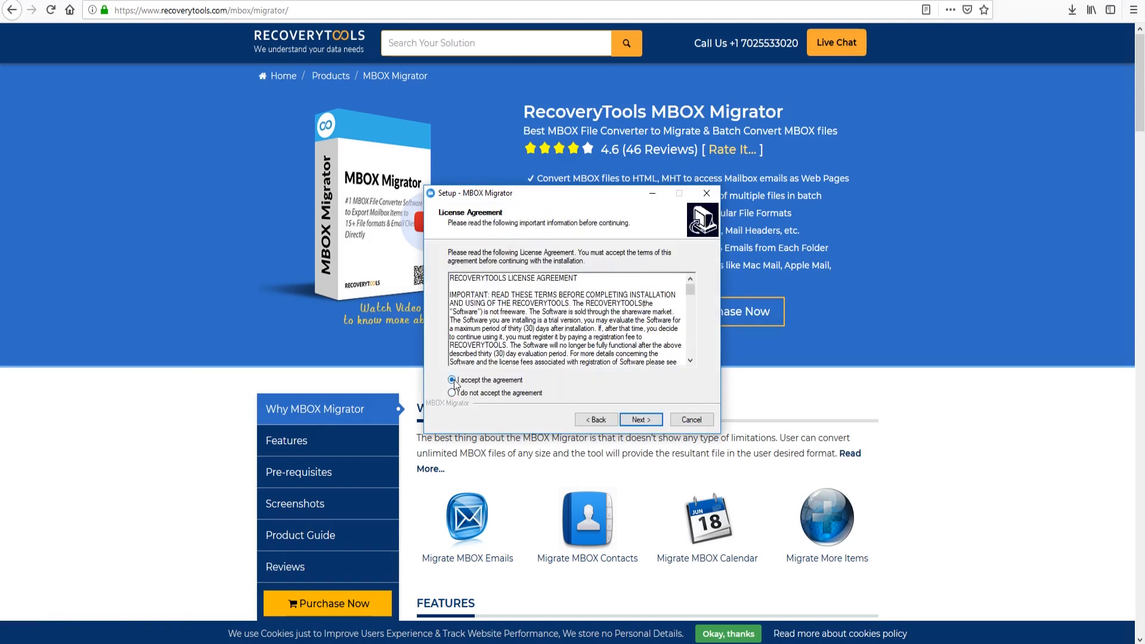
pyautogui.click(452, 380)
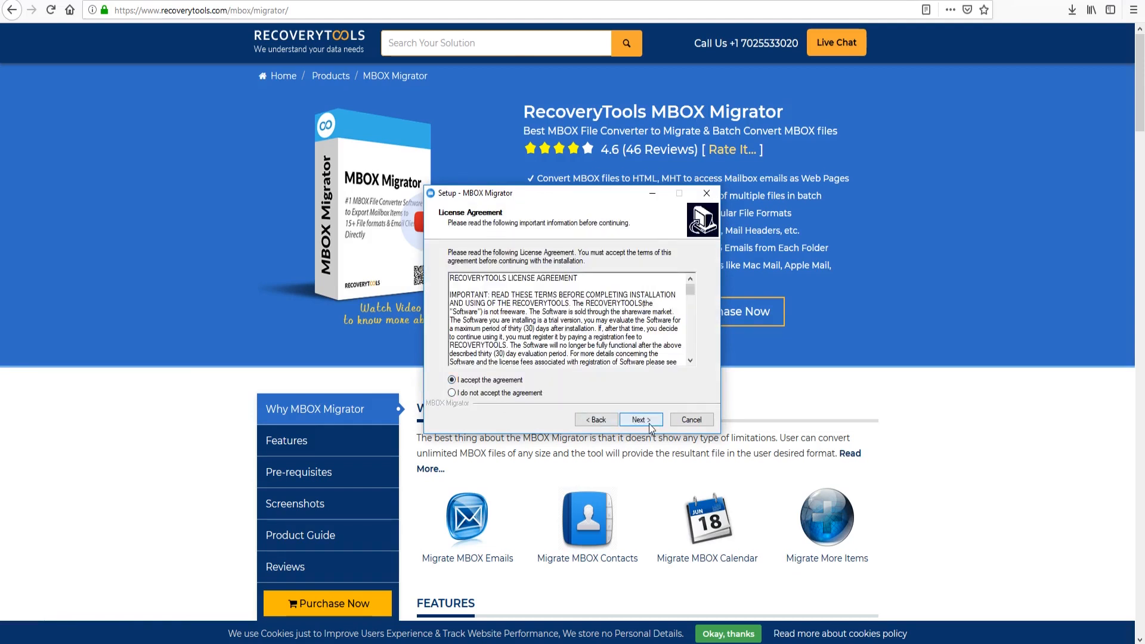
# - Install MBOX Migrator and finish setup with Launch checked
pyautogui.click(639, 419)
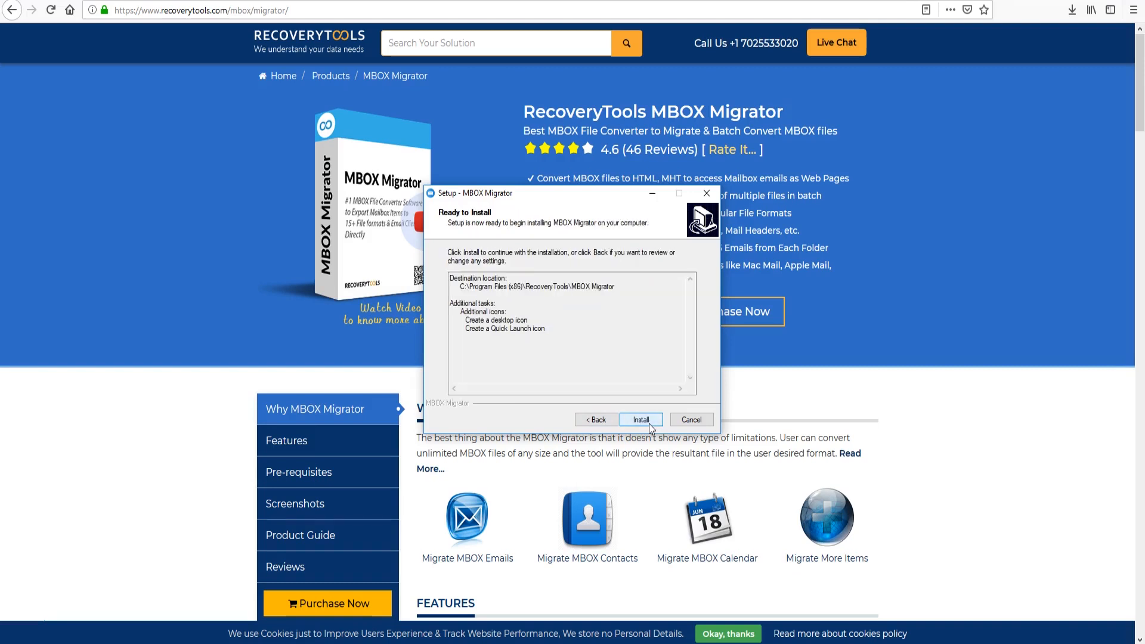
pyautogui.click(641, 419)
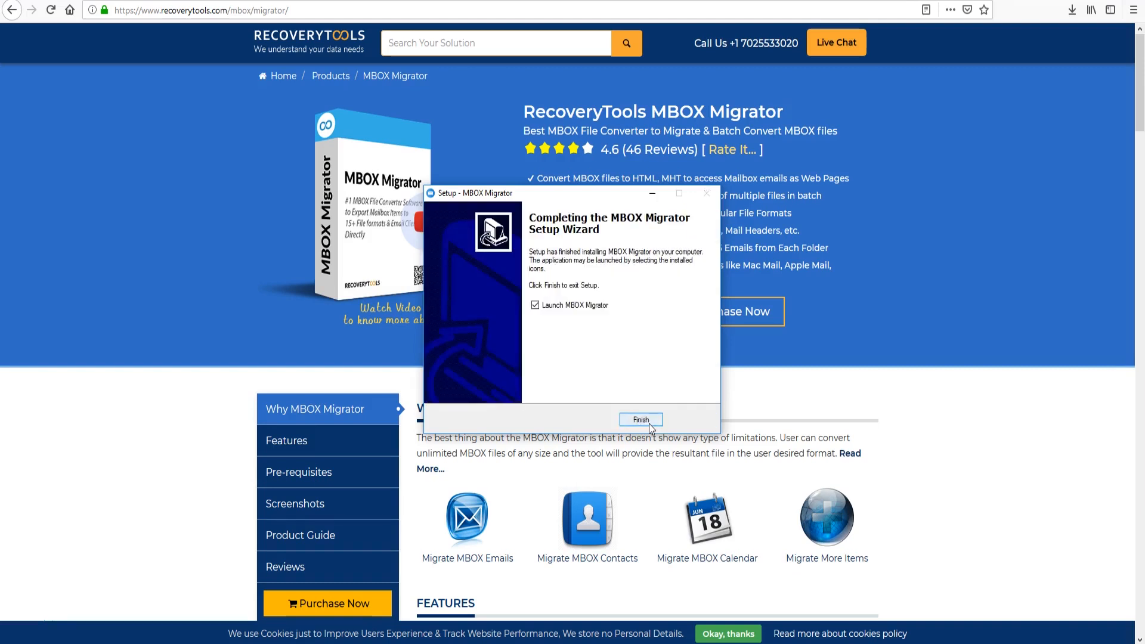
pyautogui.click(640, 419)
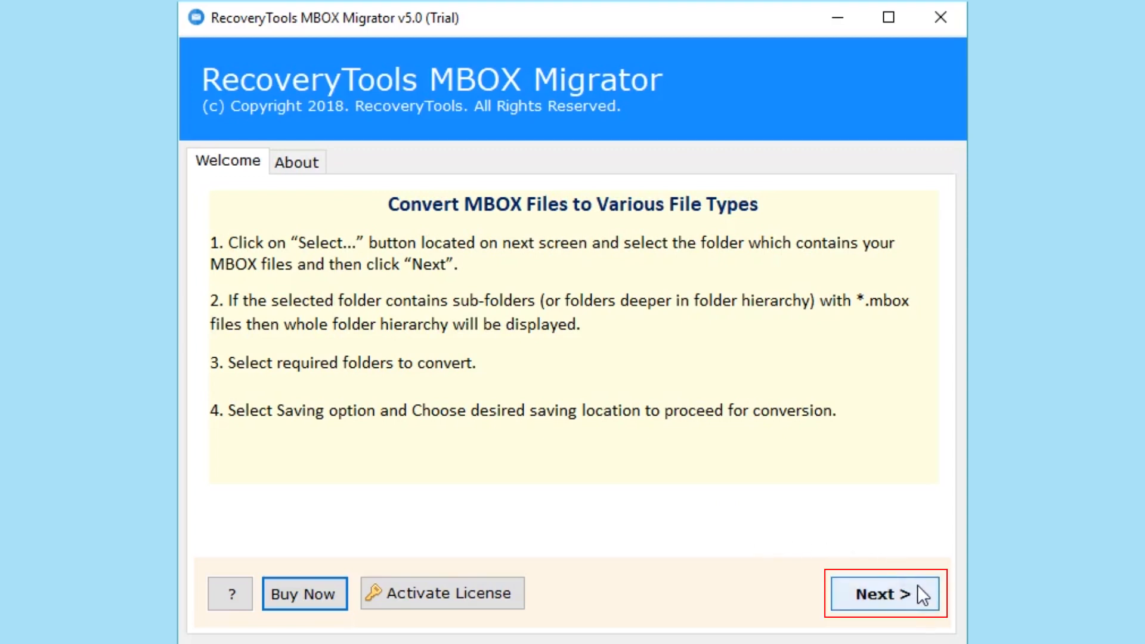
# - Advance from the Welcome tab with Next
pyautogui.click(885, 593)
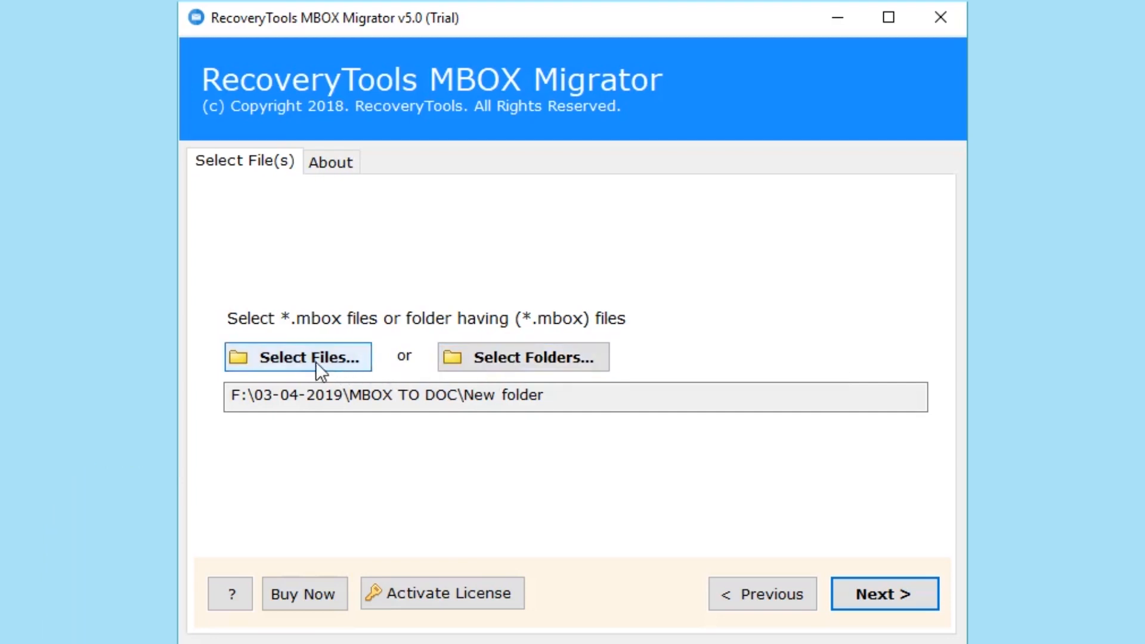
# - Pick Admin.mbox from the New folder via Select Files
pyautogui.click(297, 357)
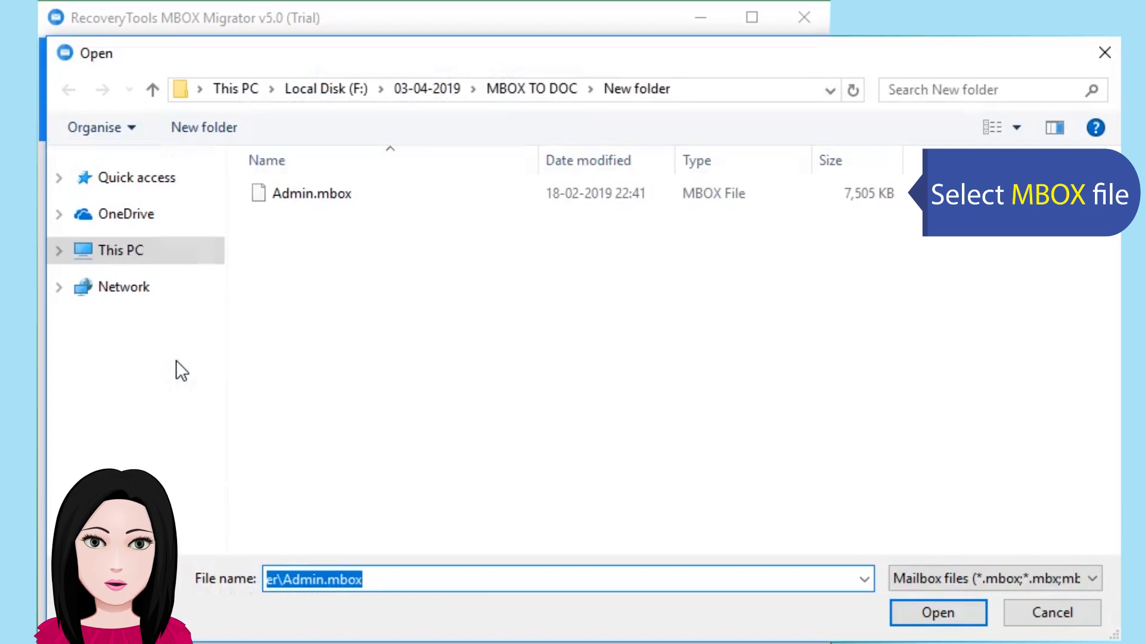
pyautogui.click(314, 193)
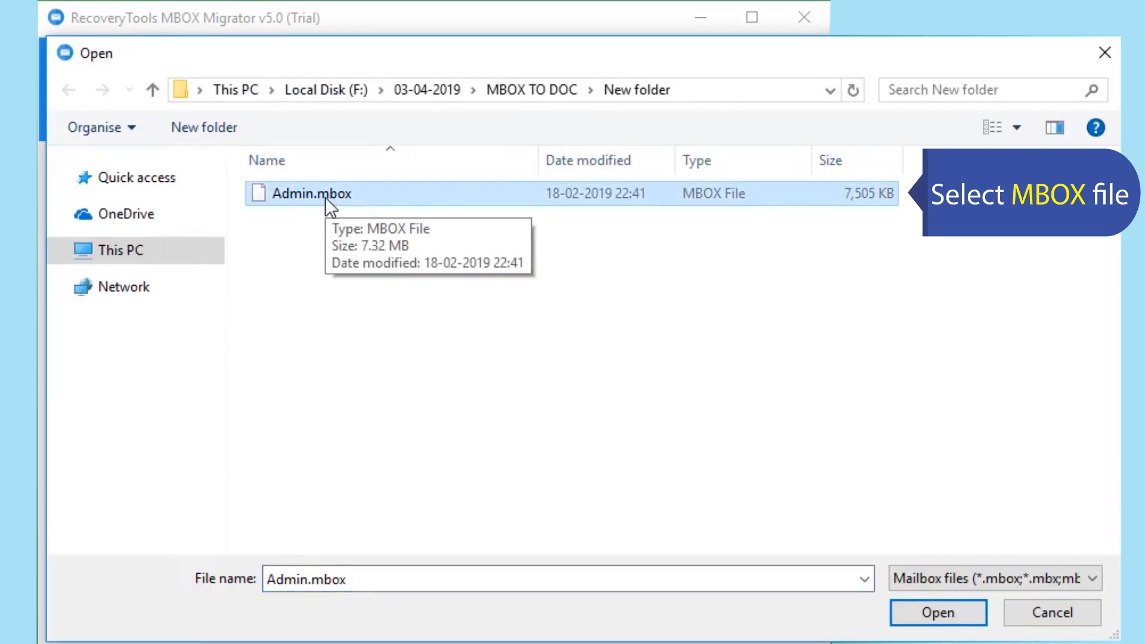
pyautogui.moveTo(894, 553)
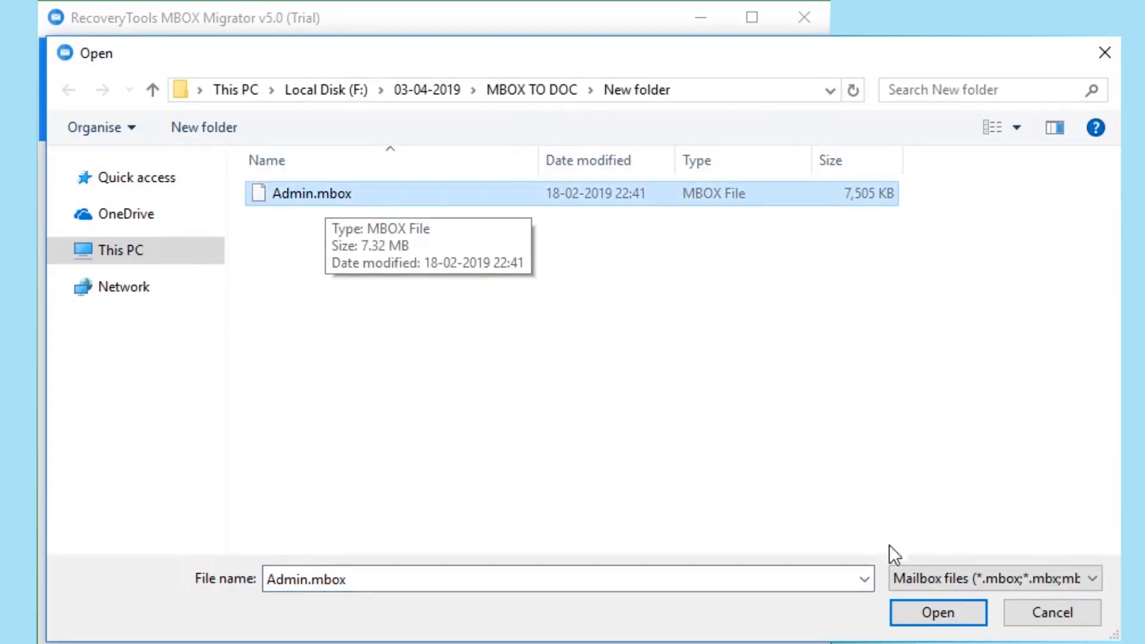
pyautogui.click(937, 612)
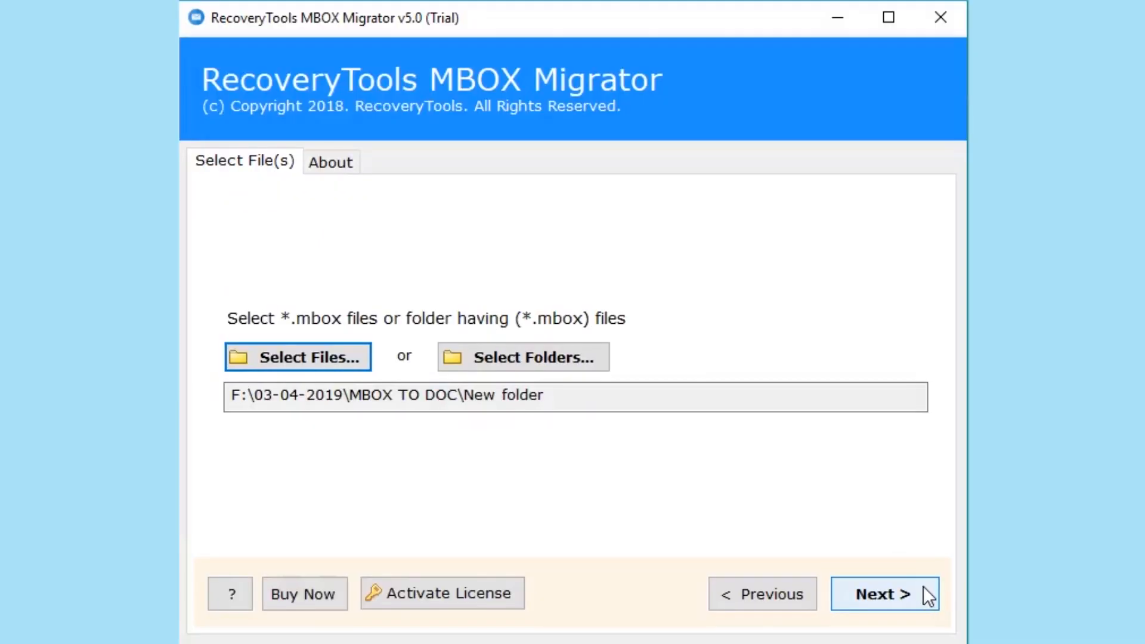
# - Check Admin.mbox in the folder tree and continue to saving options
pyautogui.click(884, 593)
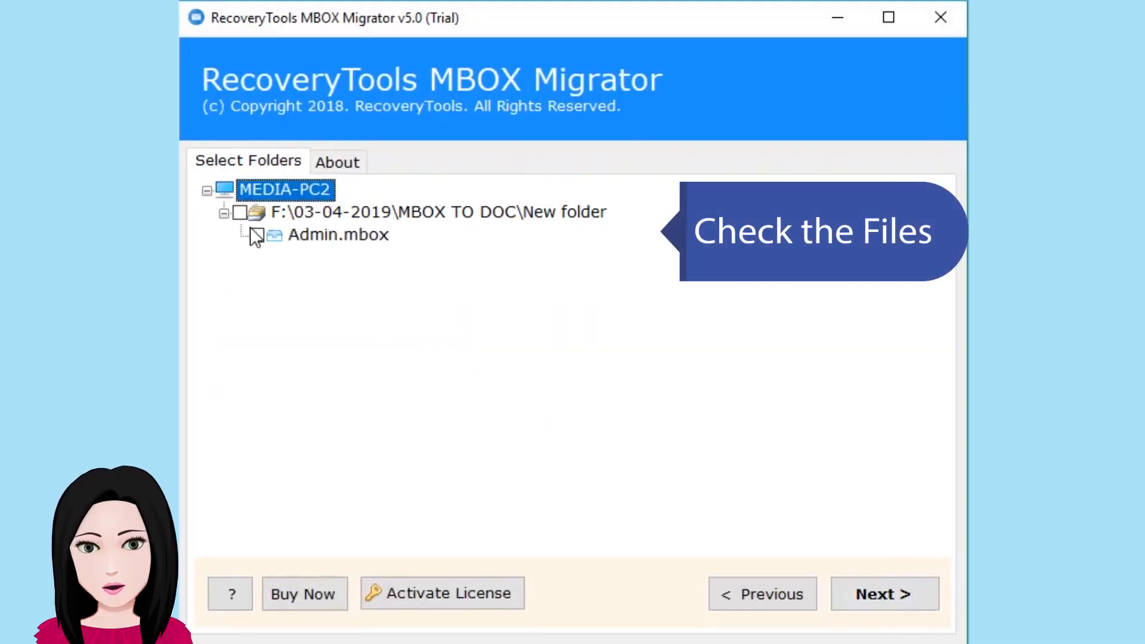
pyautogui.click(244, 212)
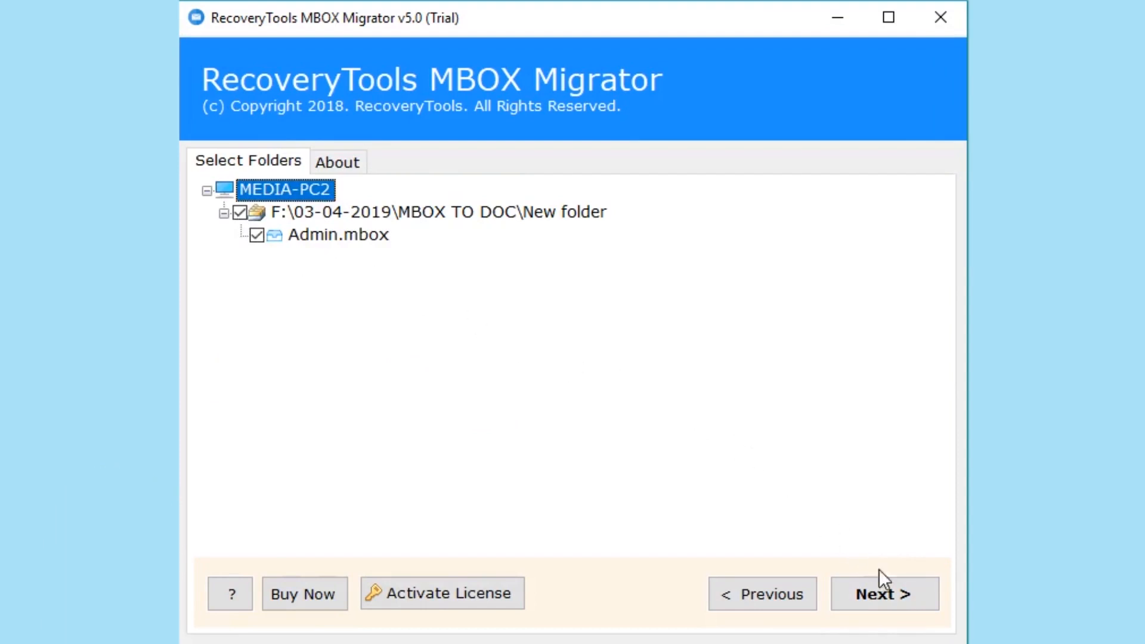
pyautogui.click(884, 593)
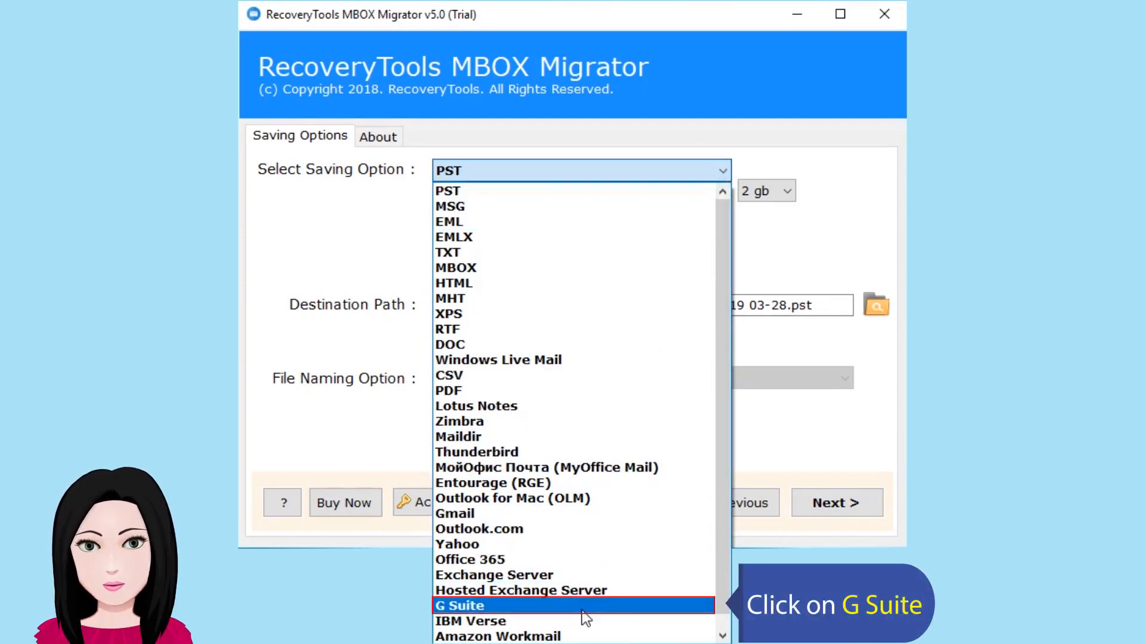
# - Choose G Suite as the saving option and submit the account credentials
pyautogui.click(458, 605)
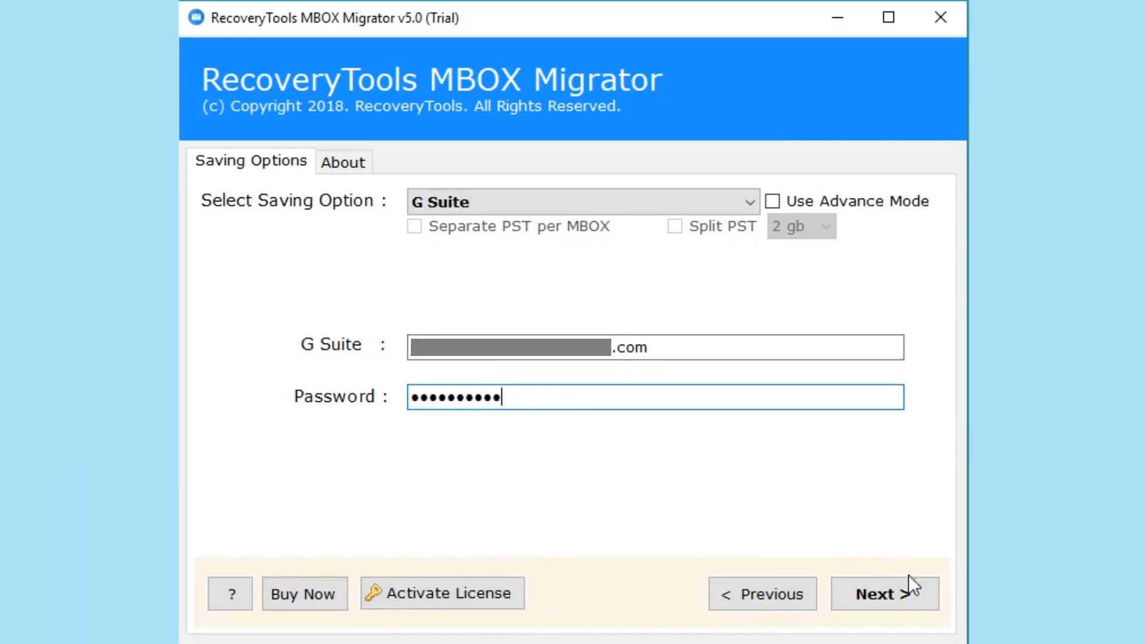
pyautogui.click(884, 592)
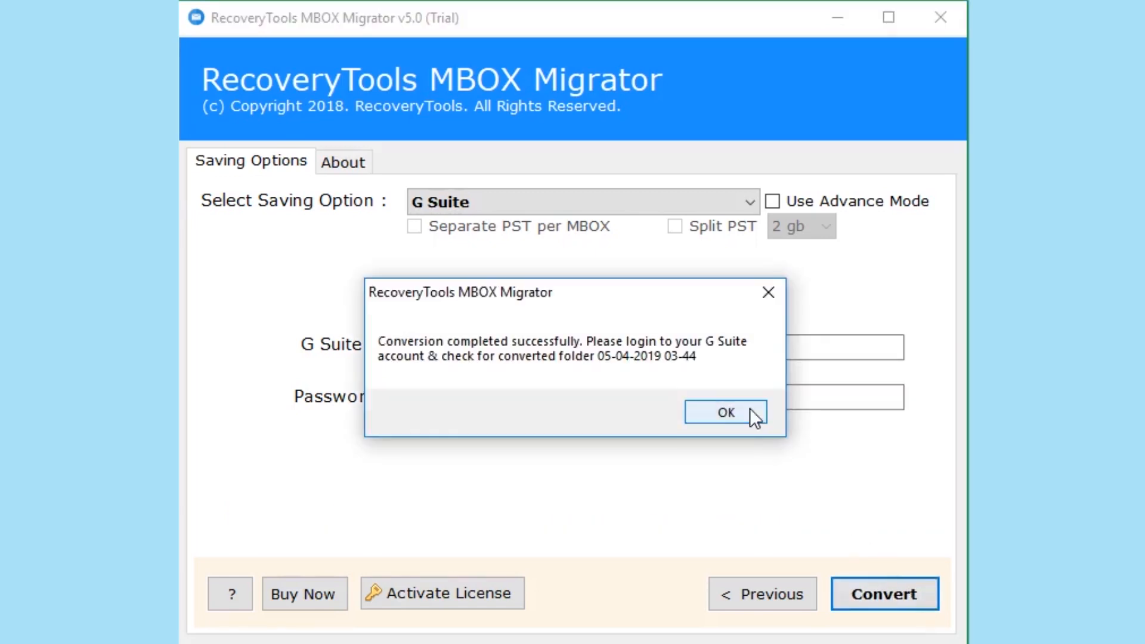
# - Dismiss the conversion-completed message and the 25-mail trial notice
pyautogui.click(725, 412)
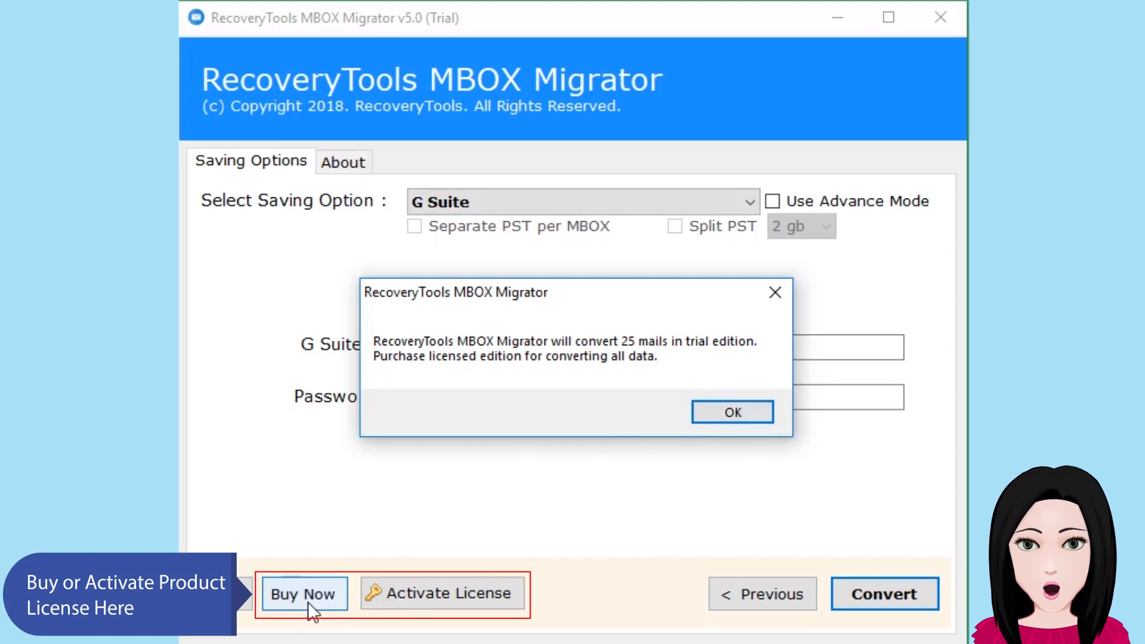
pyautogui.moveTo(442, 592)
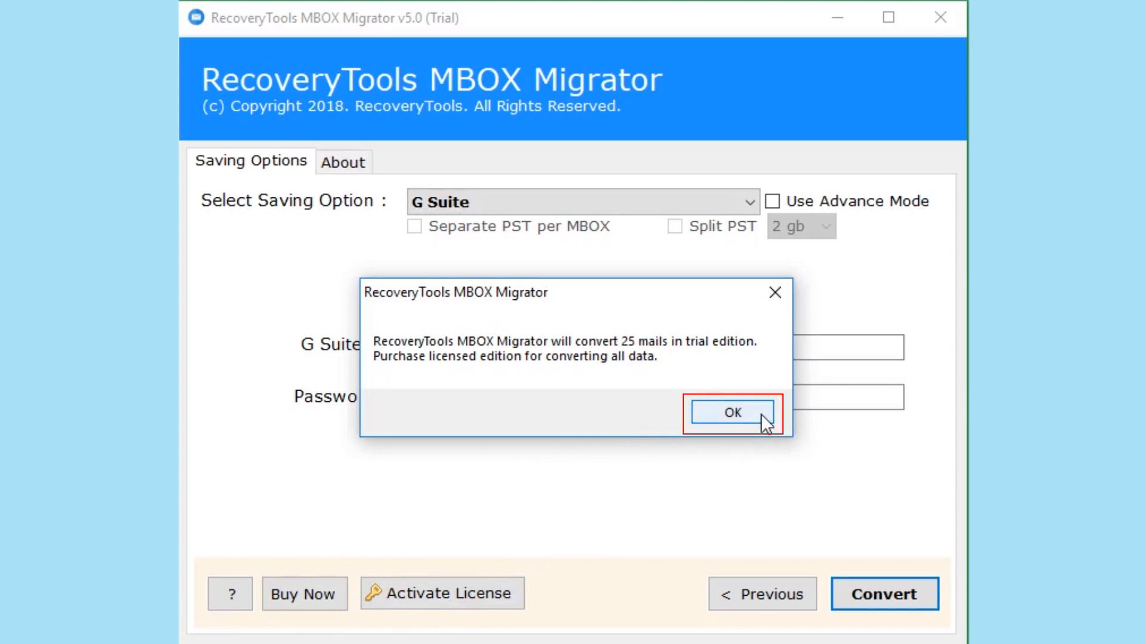
pyautogui.click(732, 412)
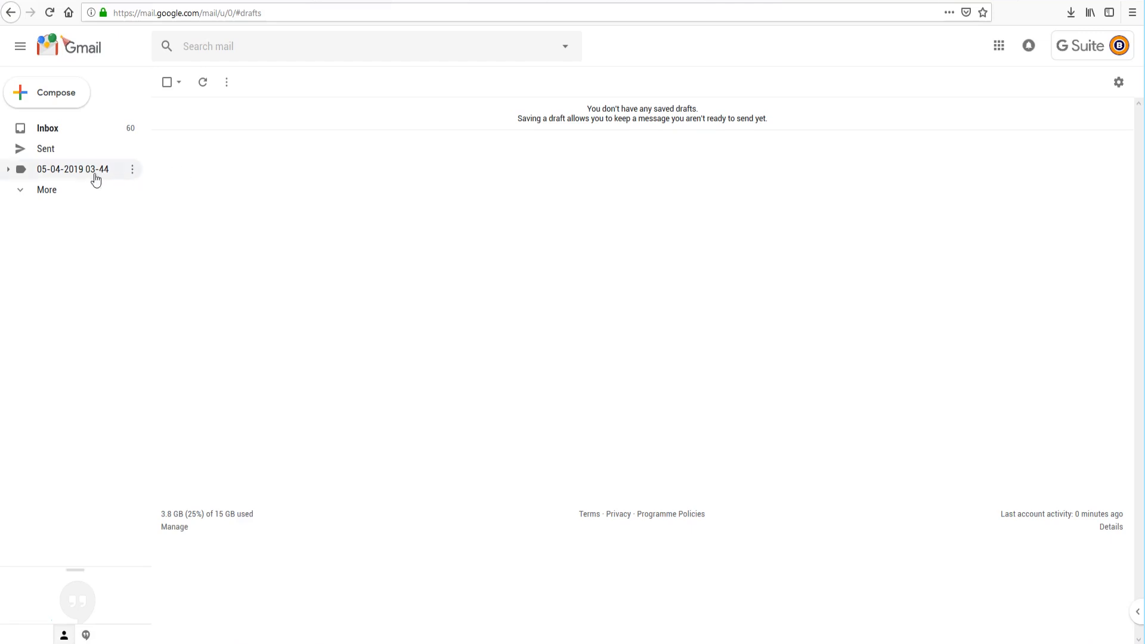
pyautogui.click(8, 169)
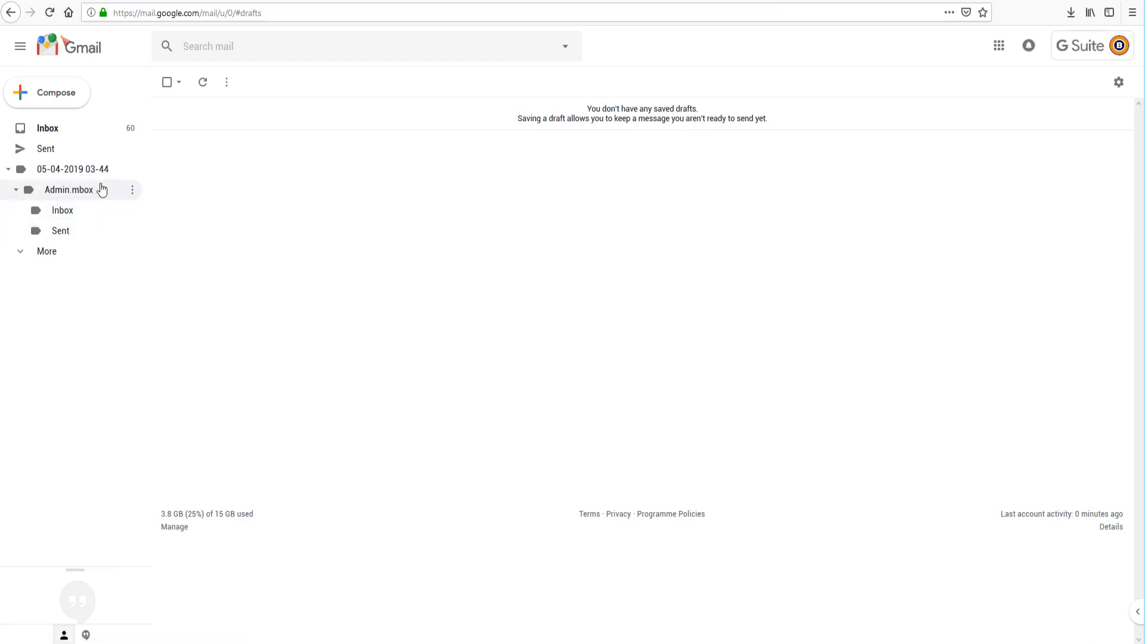
pyautogui.click(69, 189)
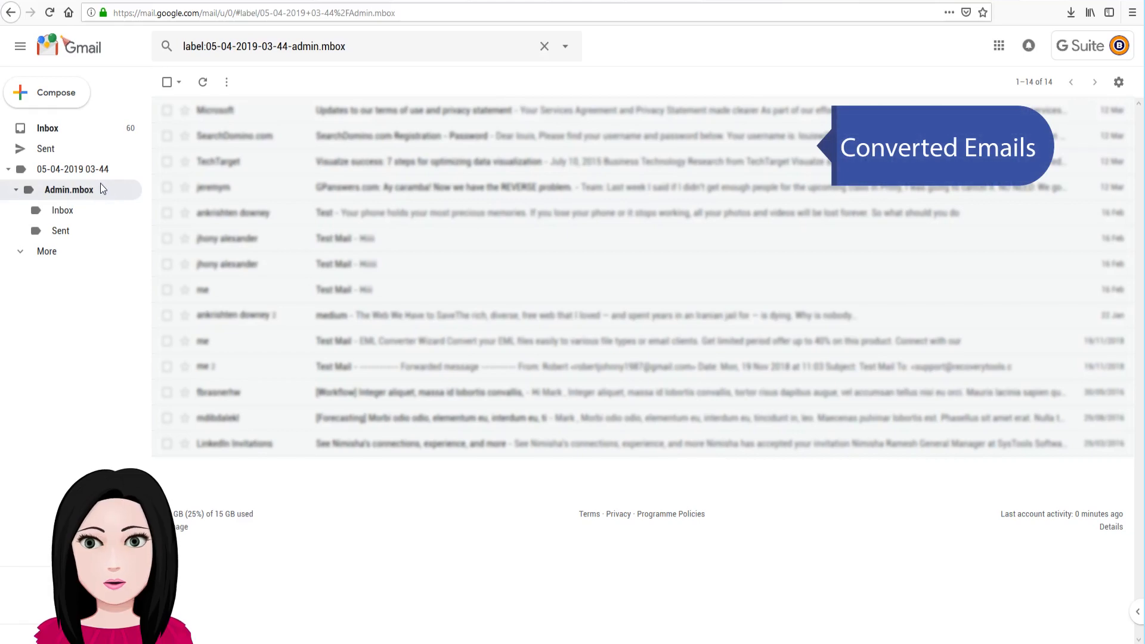